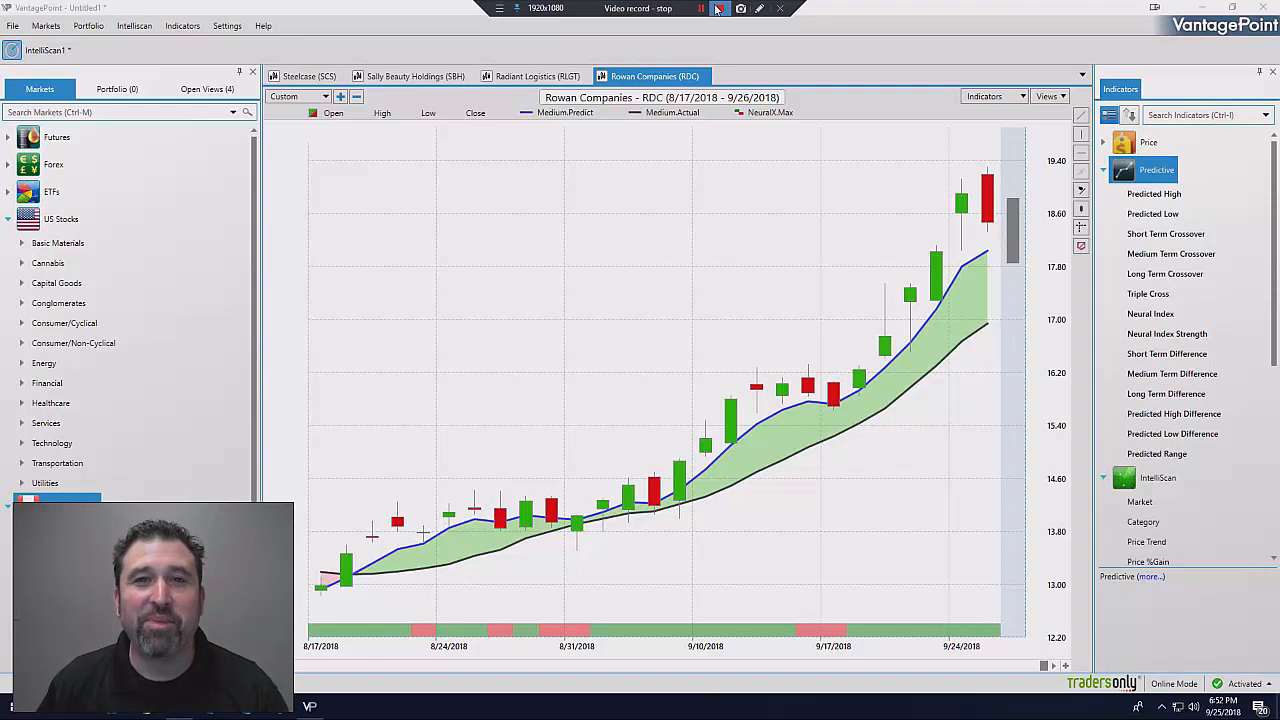
Step: Dock the IntelliScan1 results table, listing filtered stocks and trend directions, above the chart tabs
click(759, 9)
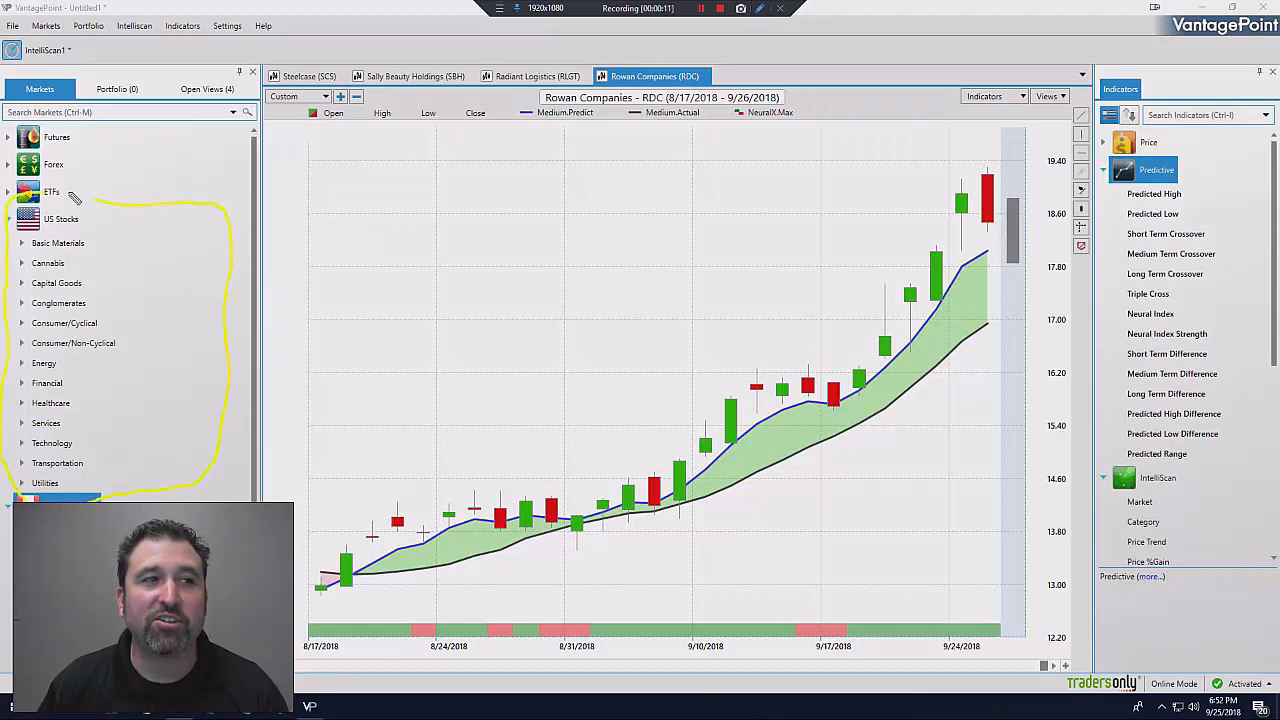
mouse_move(503, 197)
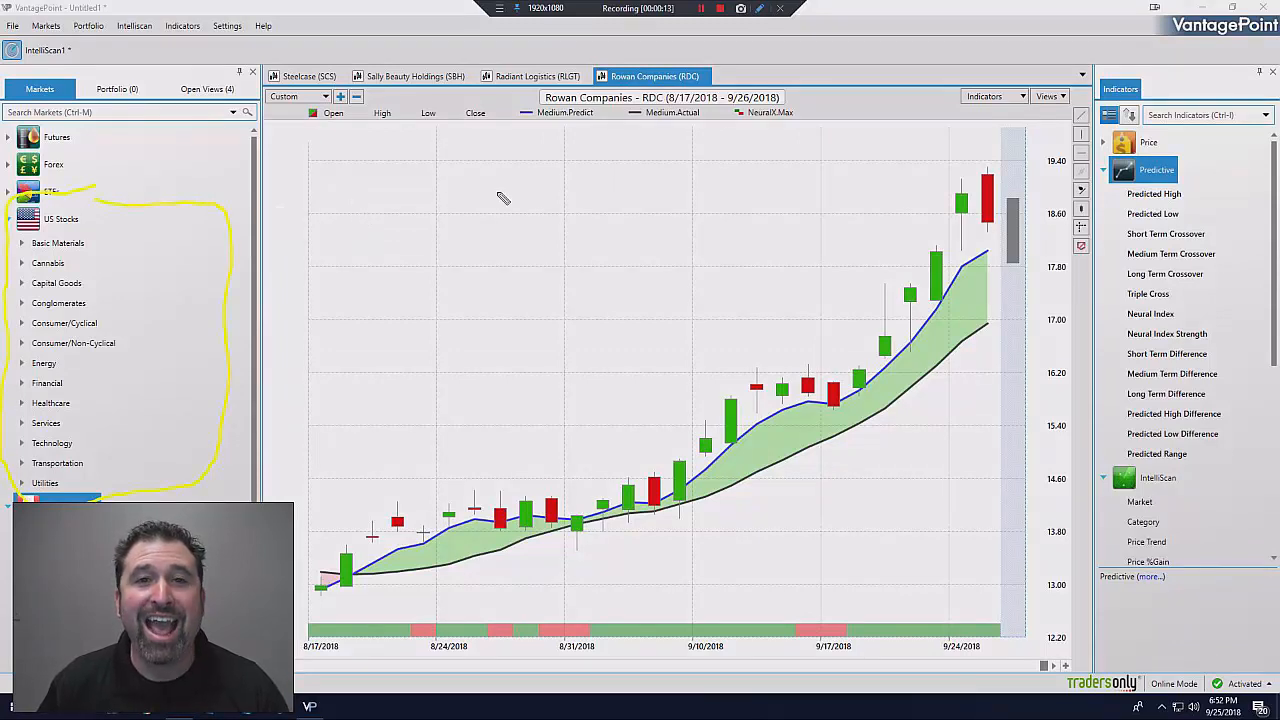
mouse_move(590, 206)
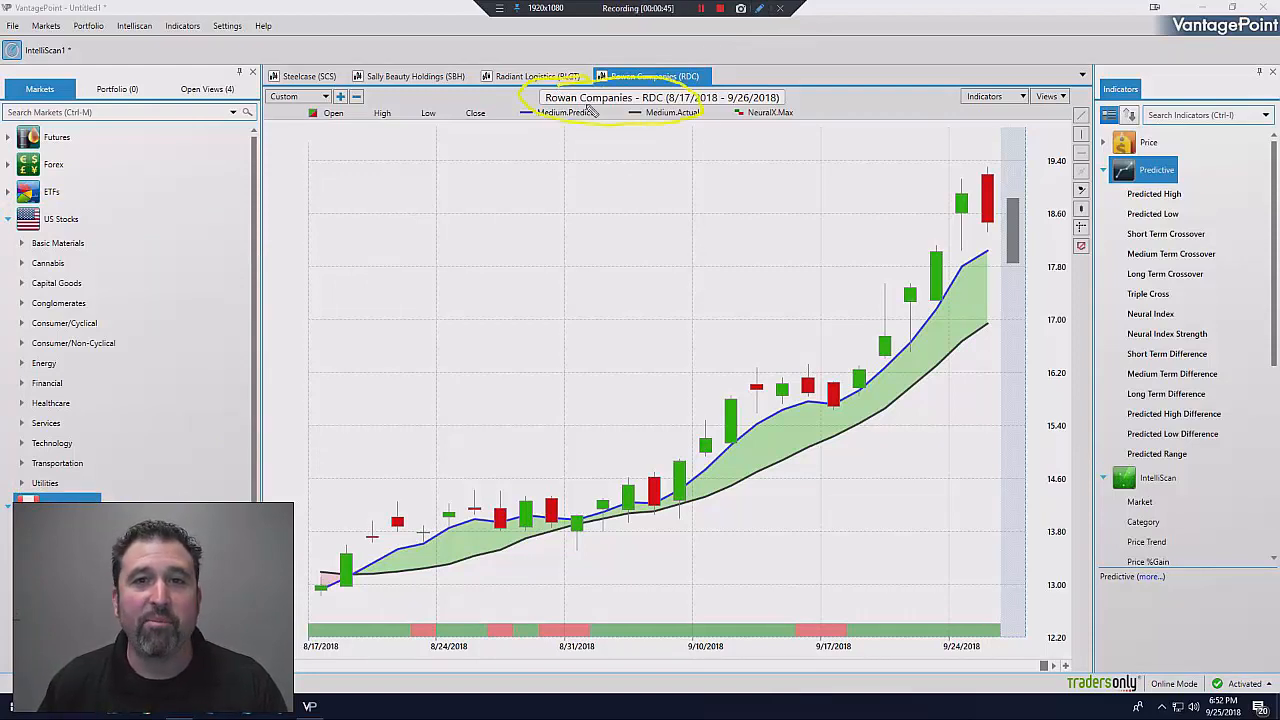
mouse_move(619, 195)
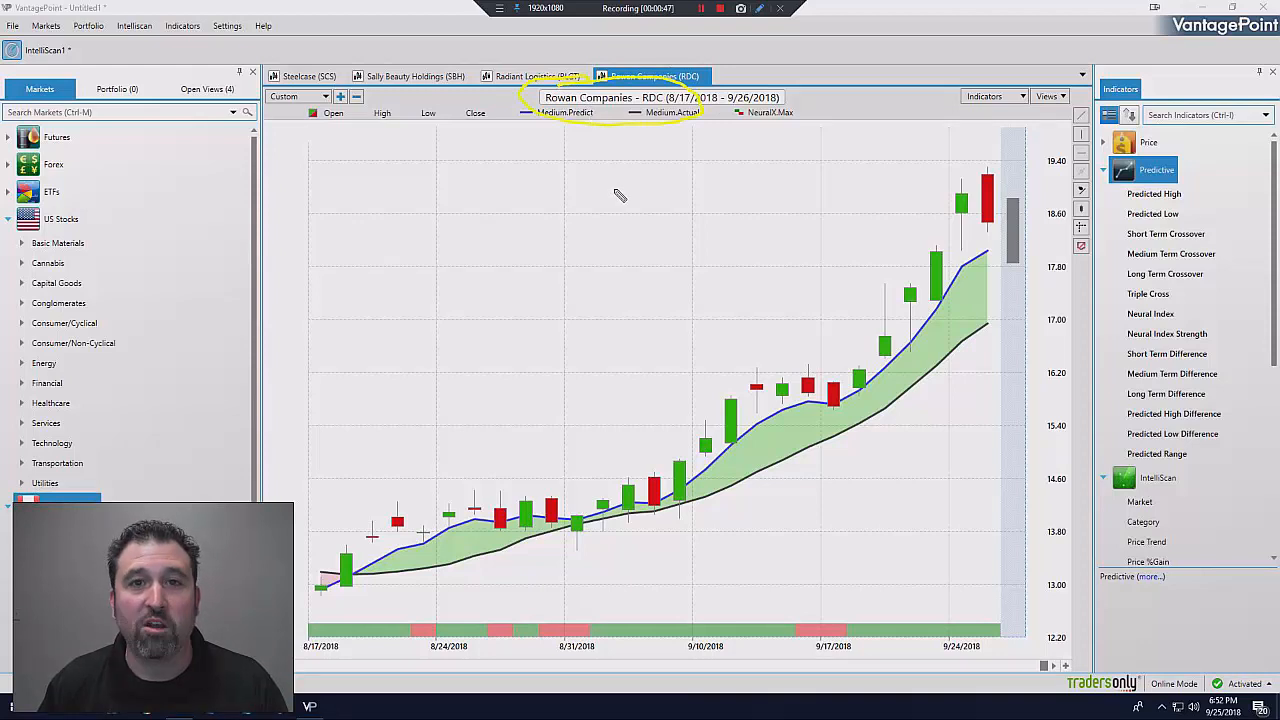
mouse_move(607, 272)
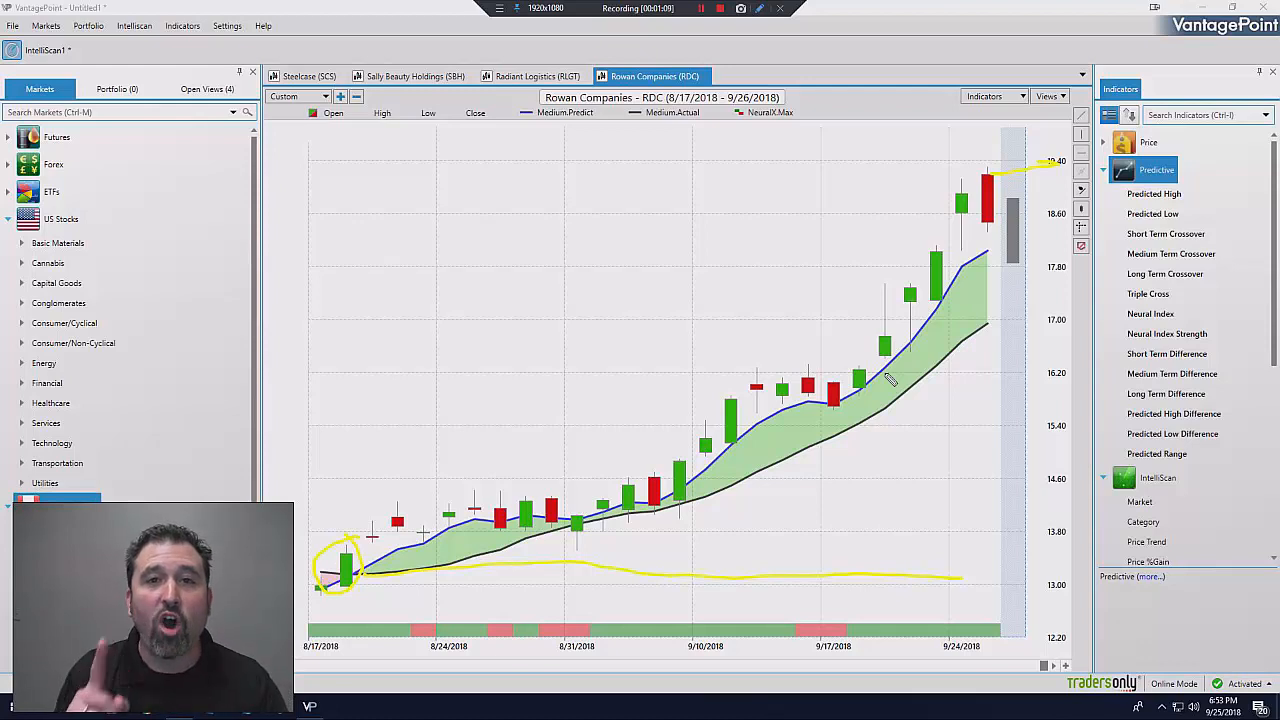
mouse_move(700, 252)
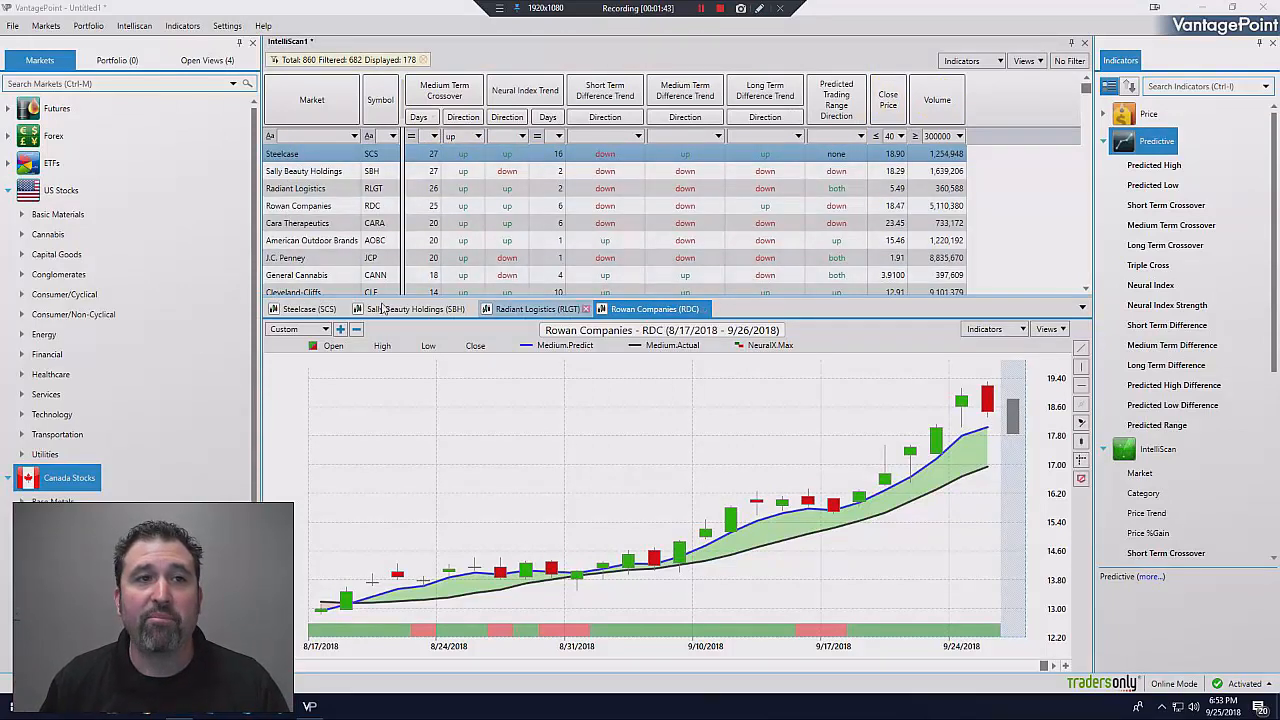
Step: Draw a Steelcase trend line from the August low, measuring 38.24% over 27 days
click(309, 308)
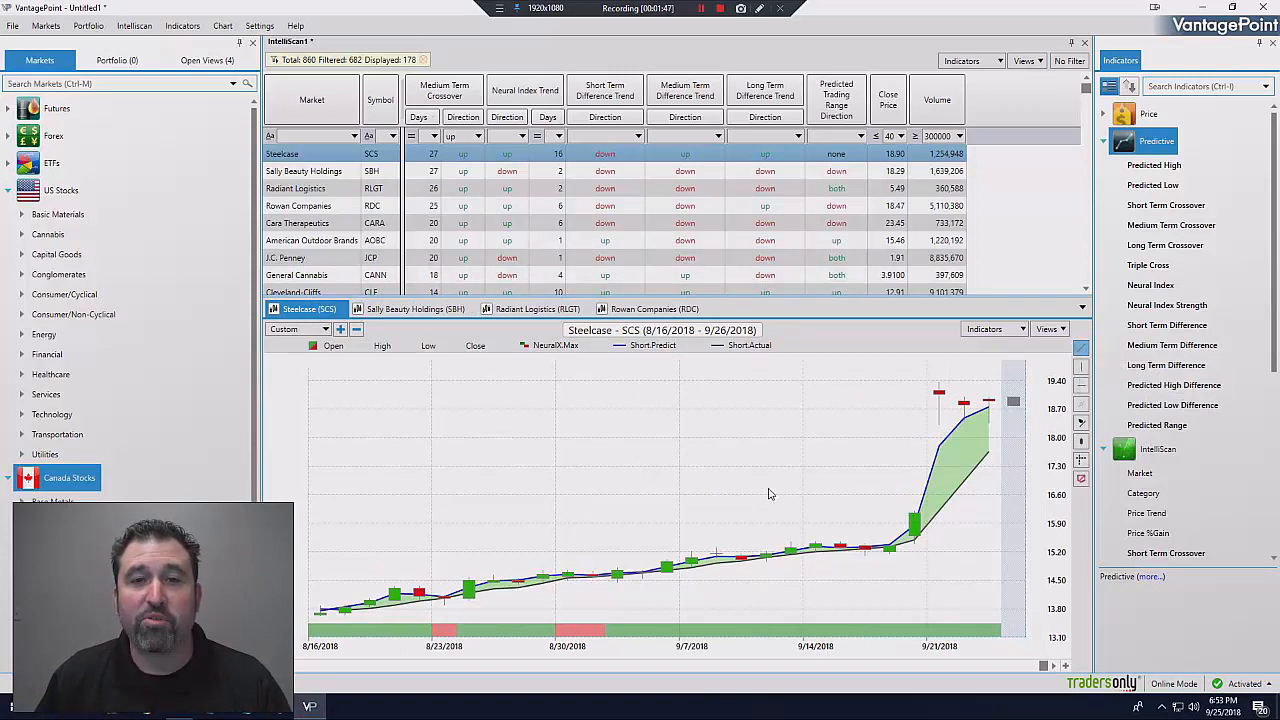
mouse_move(340, 616)
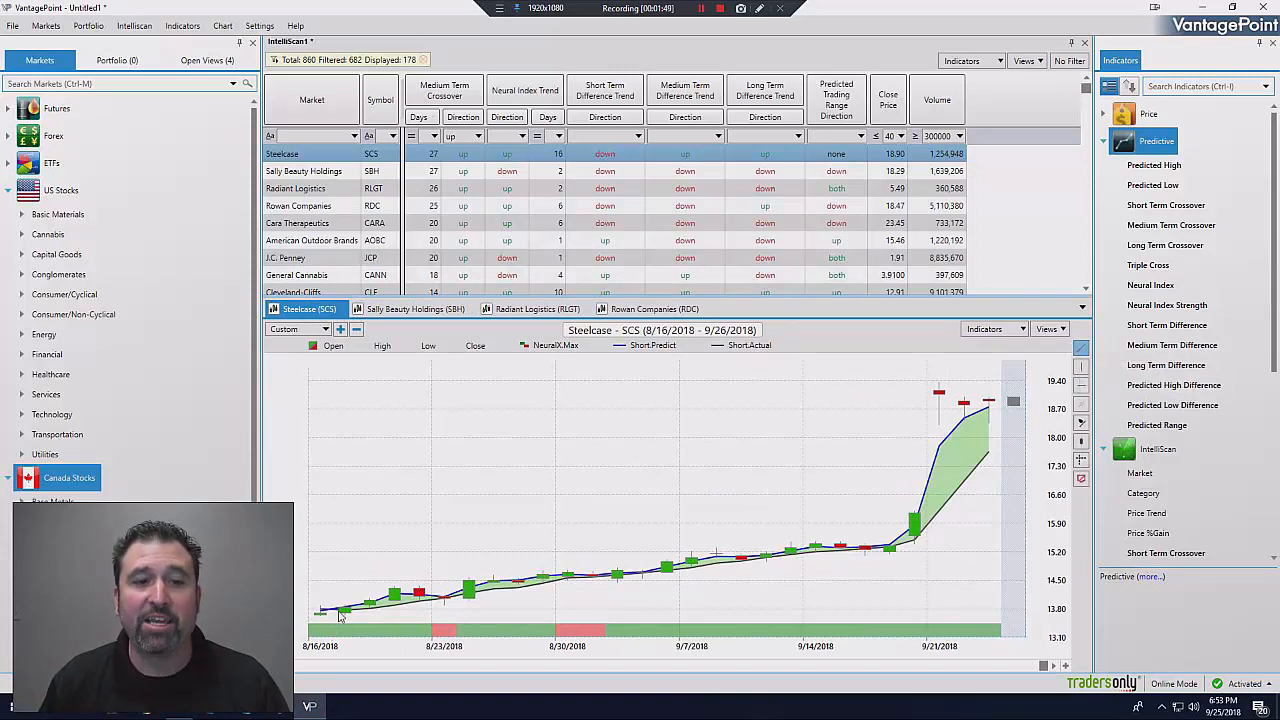
drag(340, 615, 980, 420)
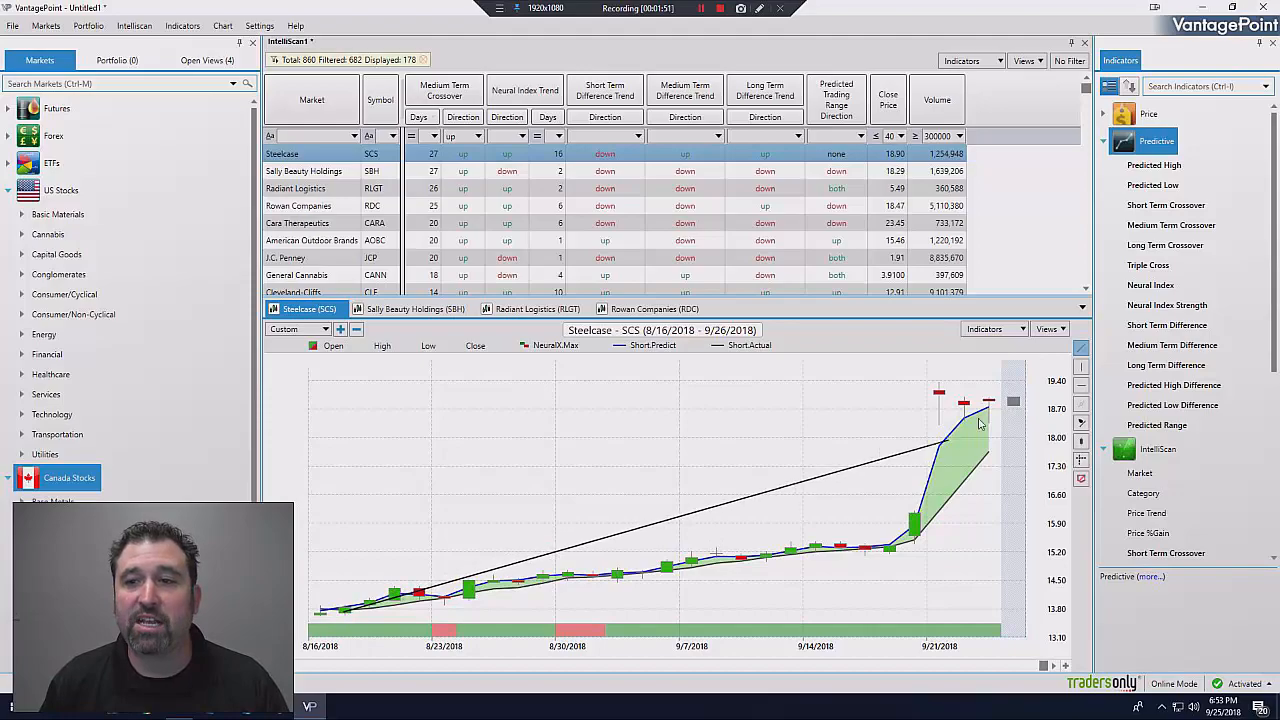
right_click(980, 425)
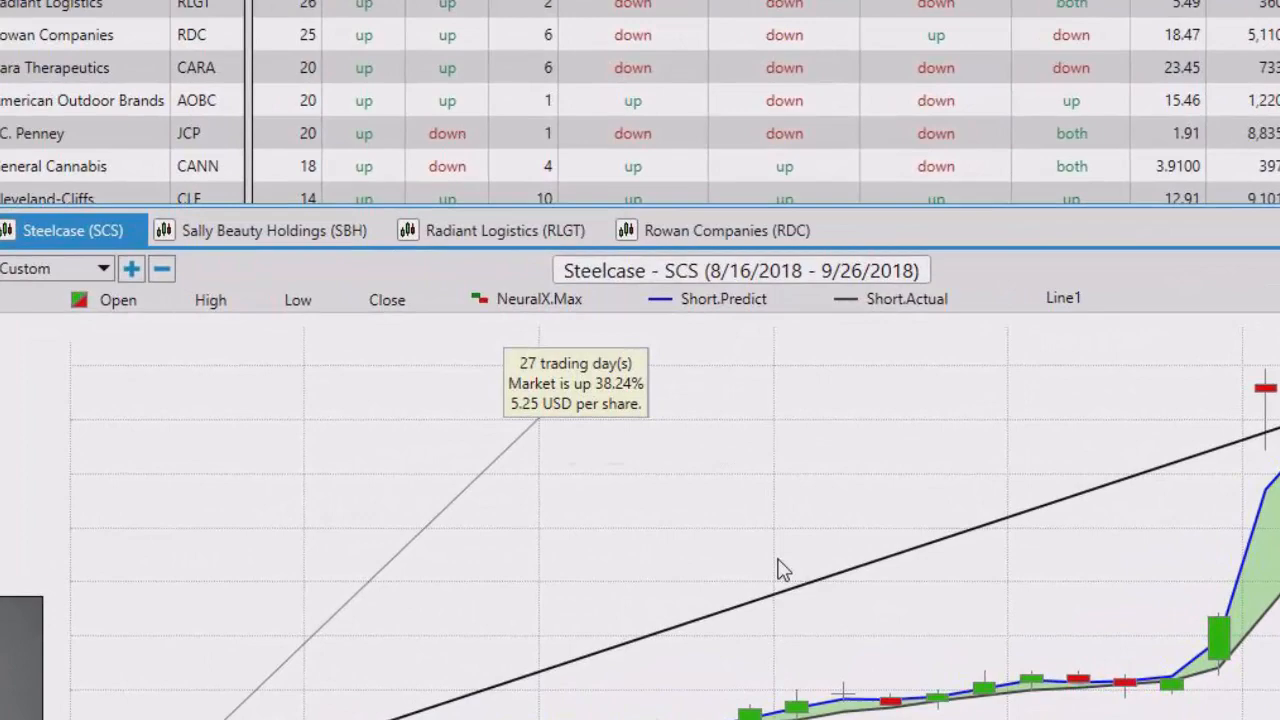
mouse_move(920, 575)
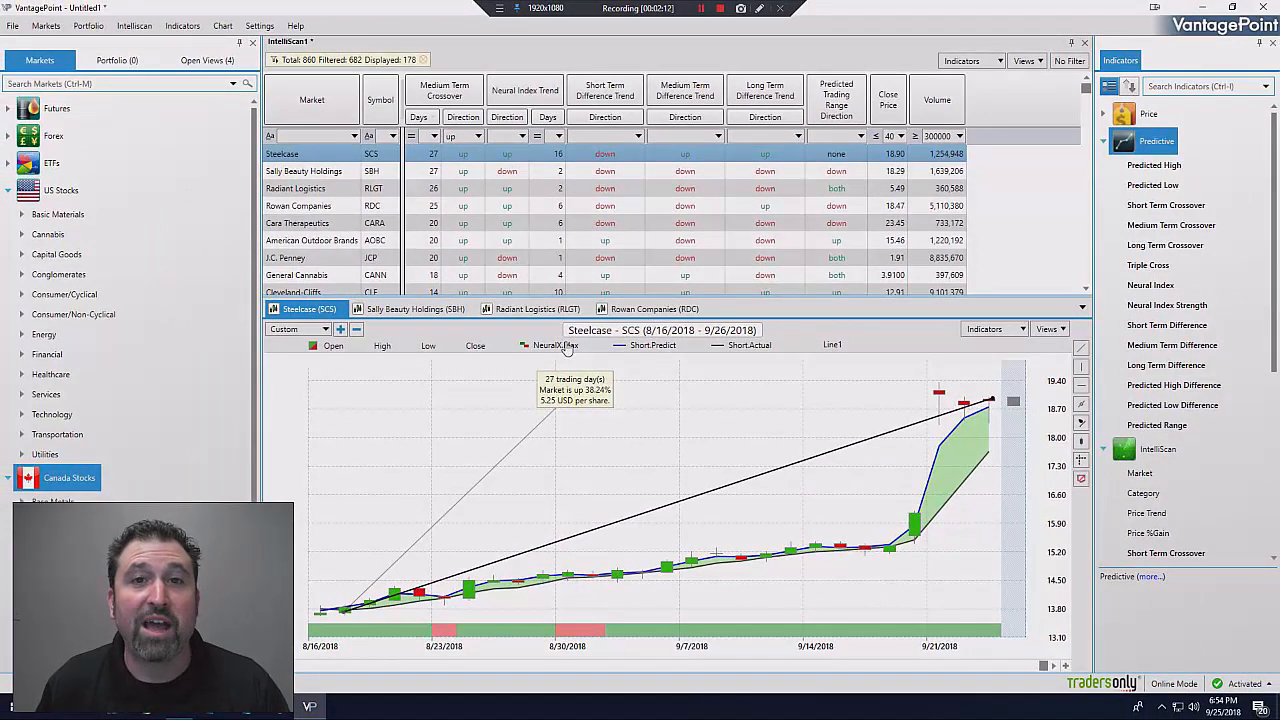
click(414, 308)
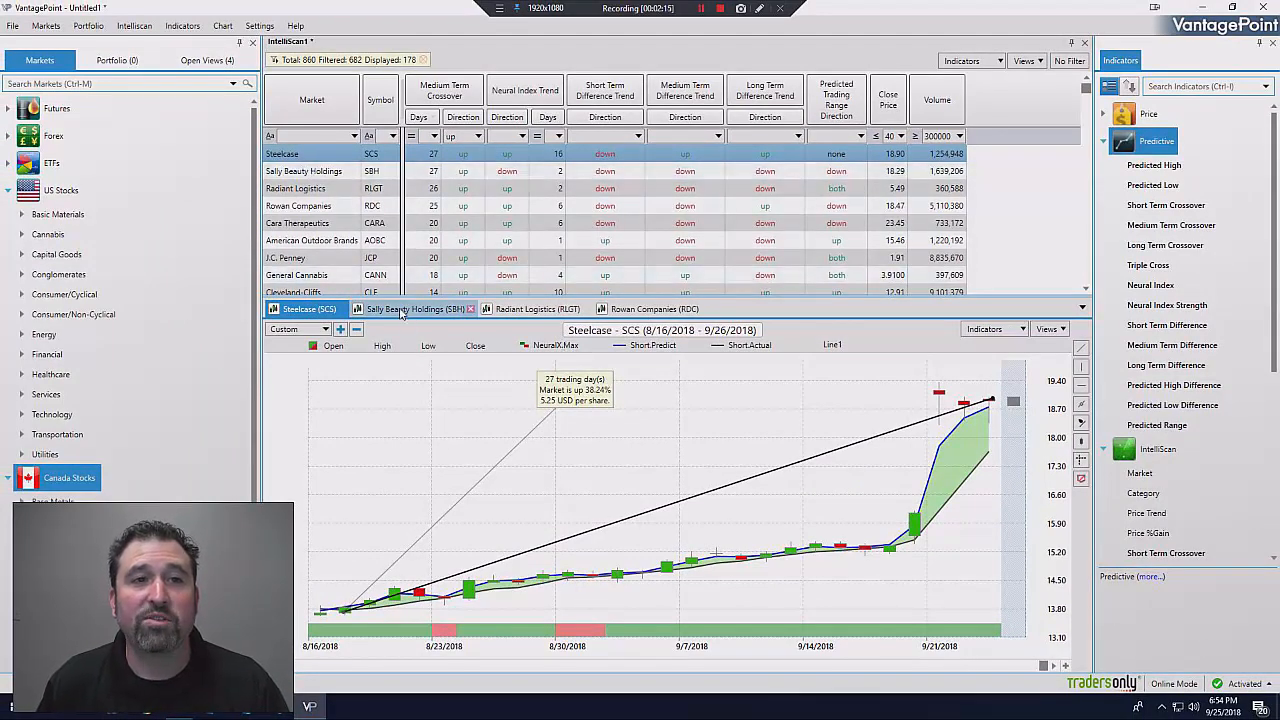
Step: Draw a Sally Beauty trend line from the August low to the latest high (29.71%, 27 days)
click(414, 308)
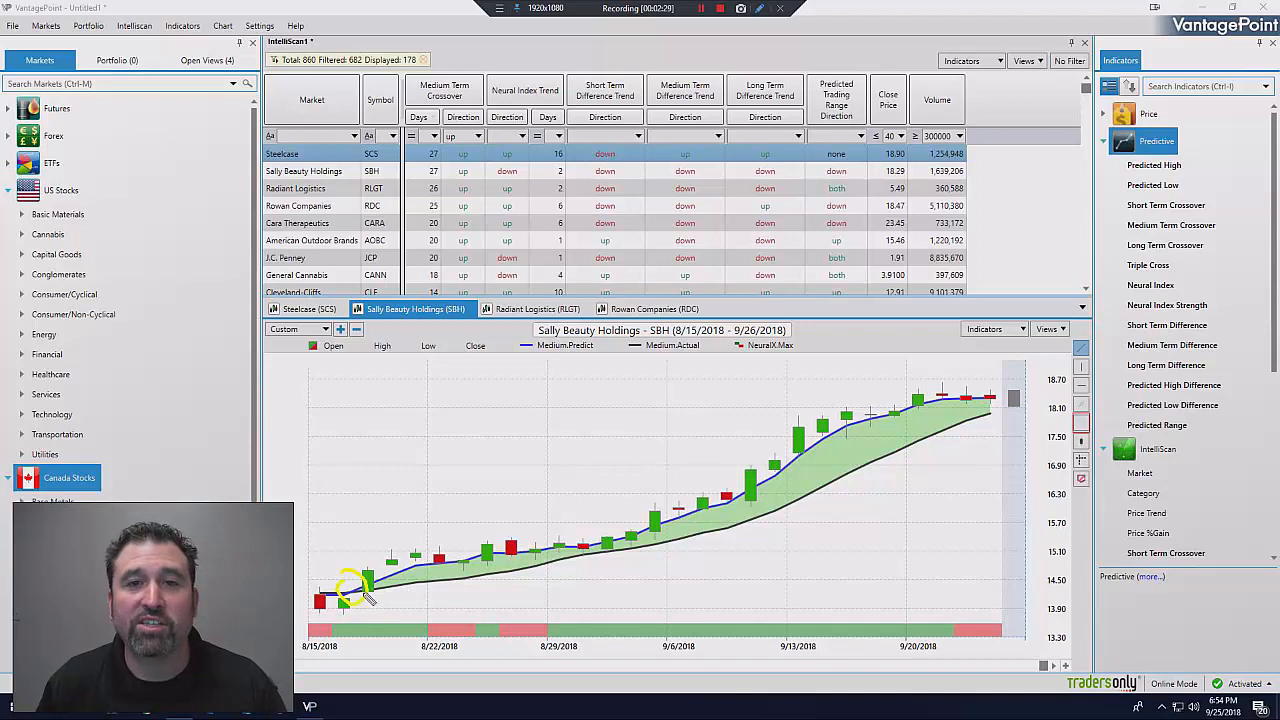
drag(355, 590, 470, 460)
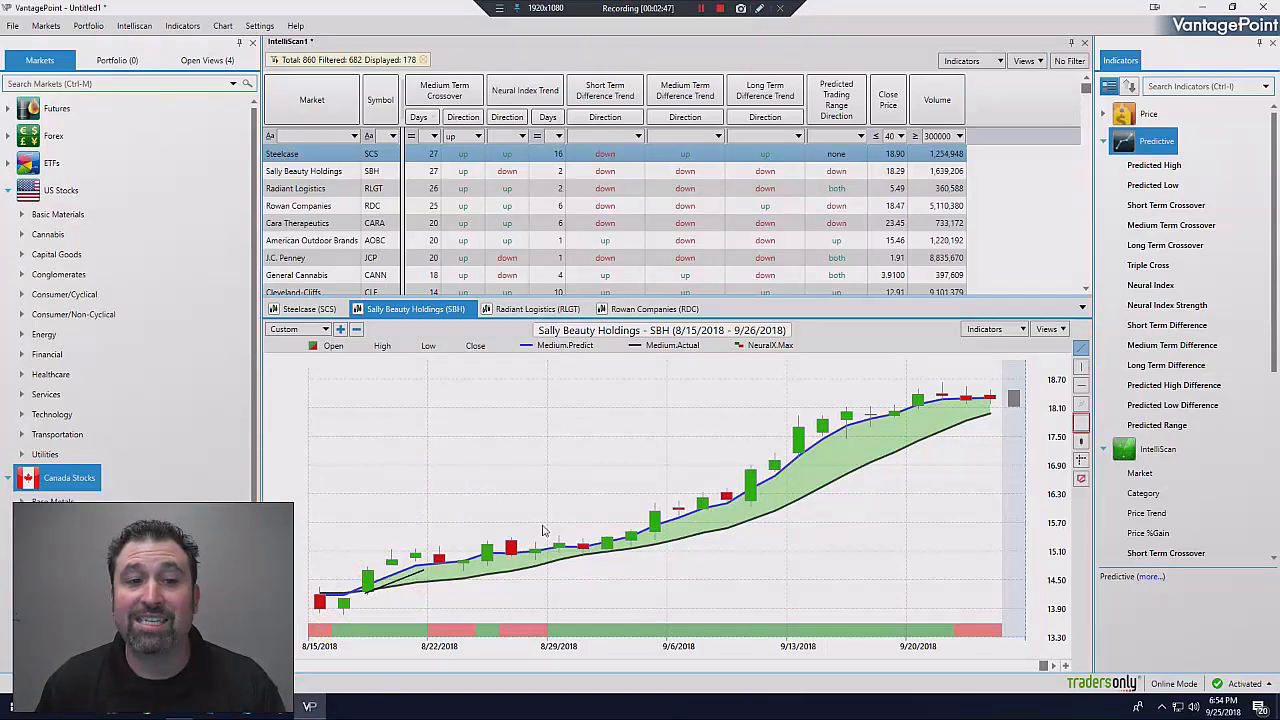
drag(358, 598, 988, 397)
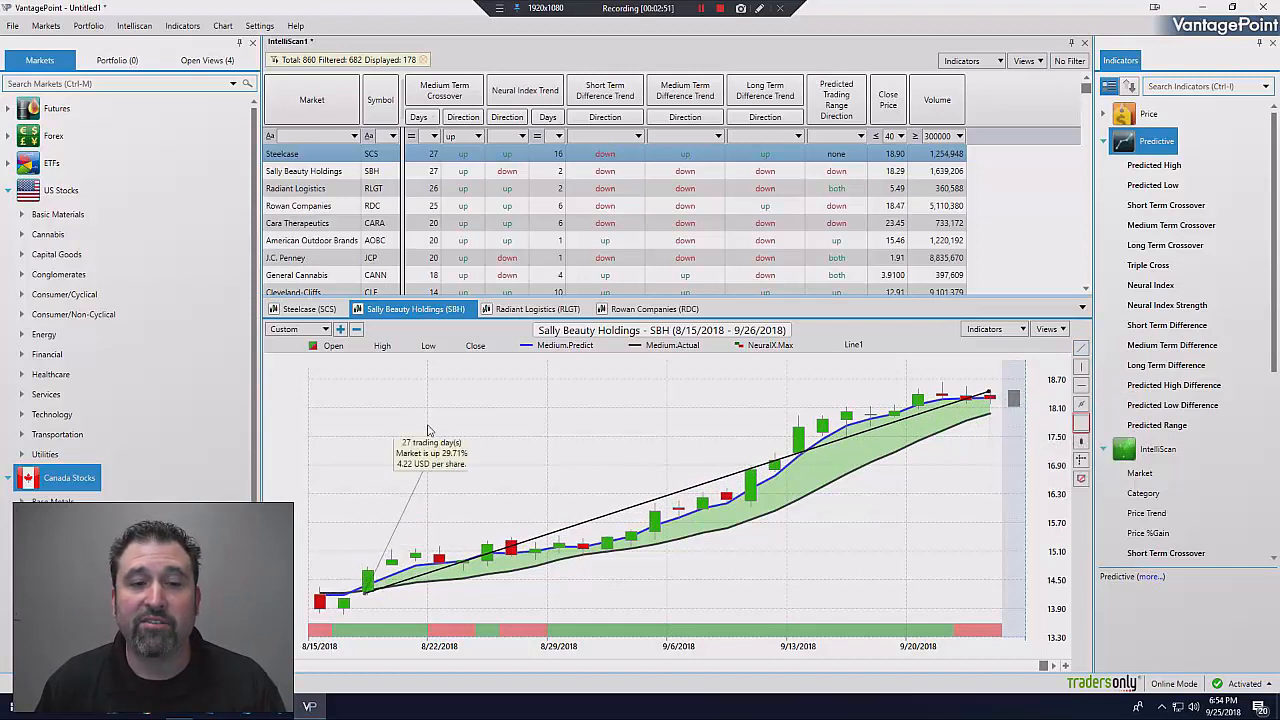
mouse_move(600, 453)
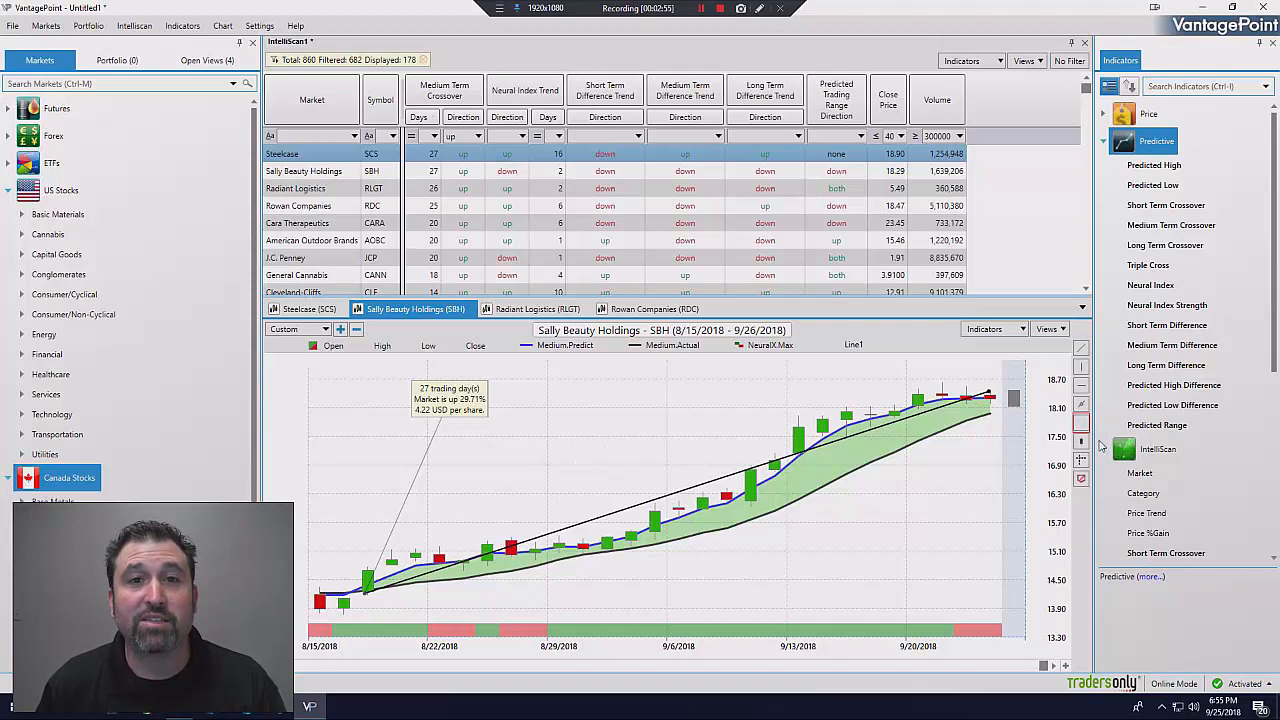
mouse_move(518, 317)
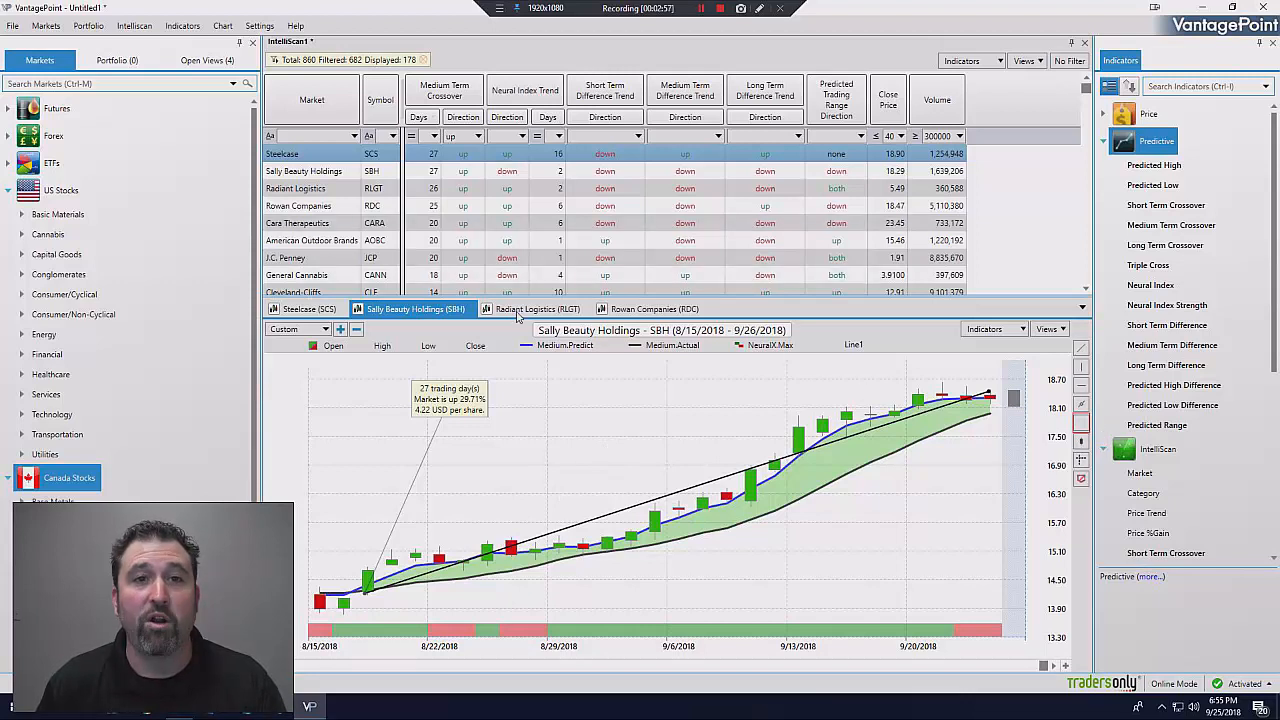
Step: Show the Radiant Logistics trend line gain of 35.77% over 33 days, then view Rowan Companies
click(538, 309)
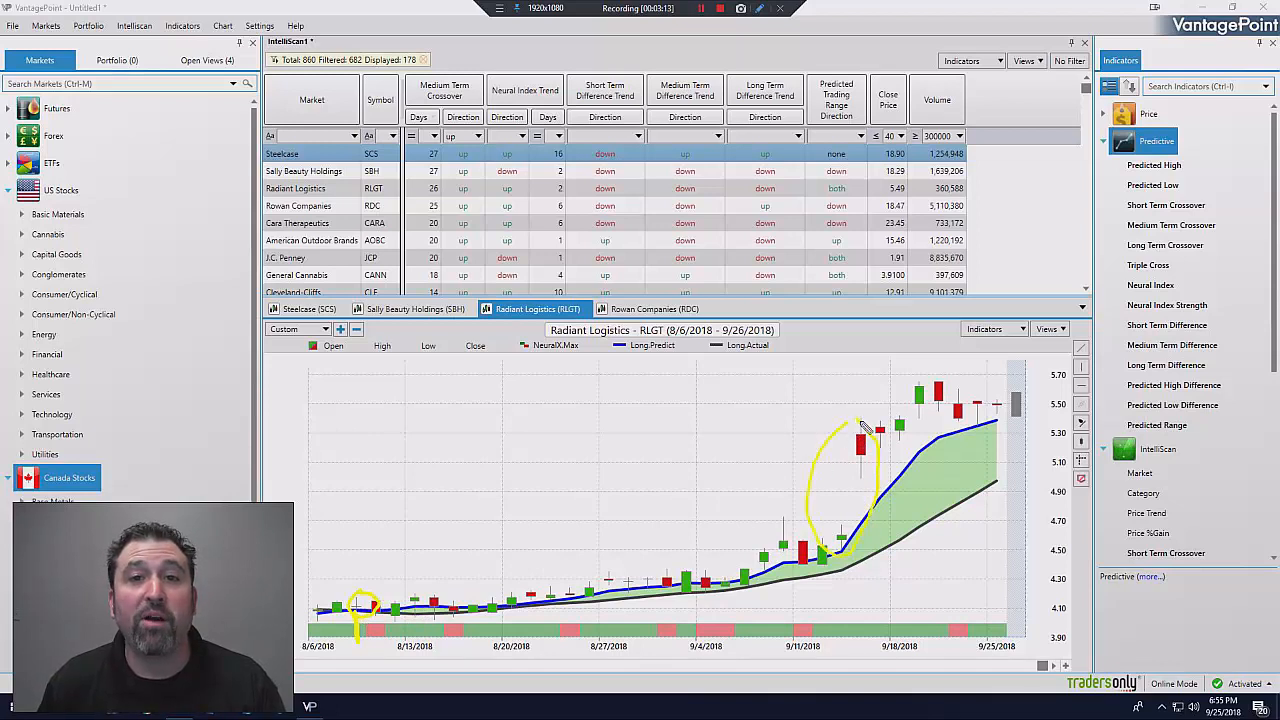
mouse_move(980, 405)
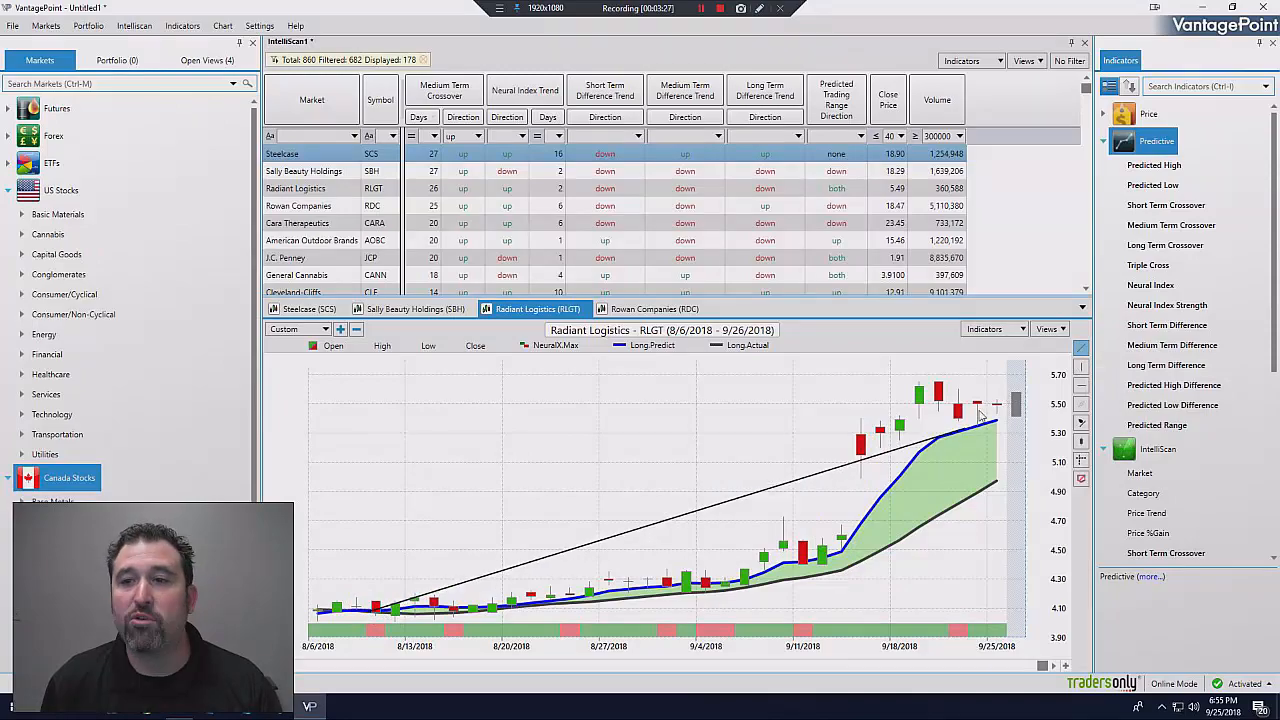
right_click(980, 415)
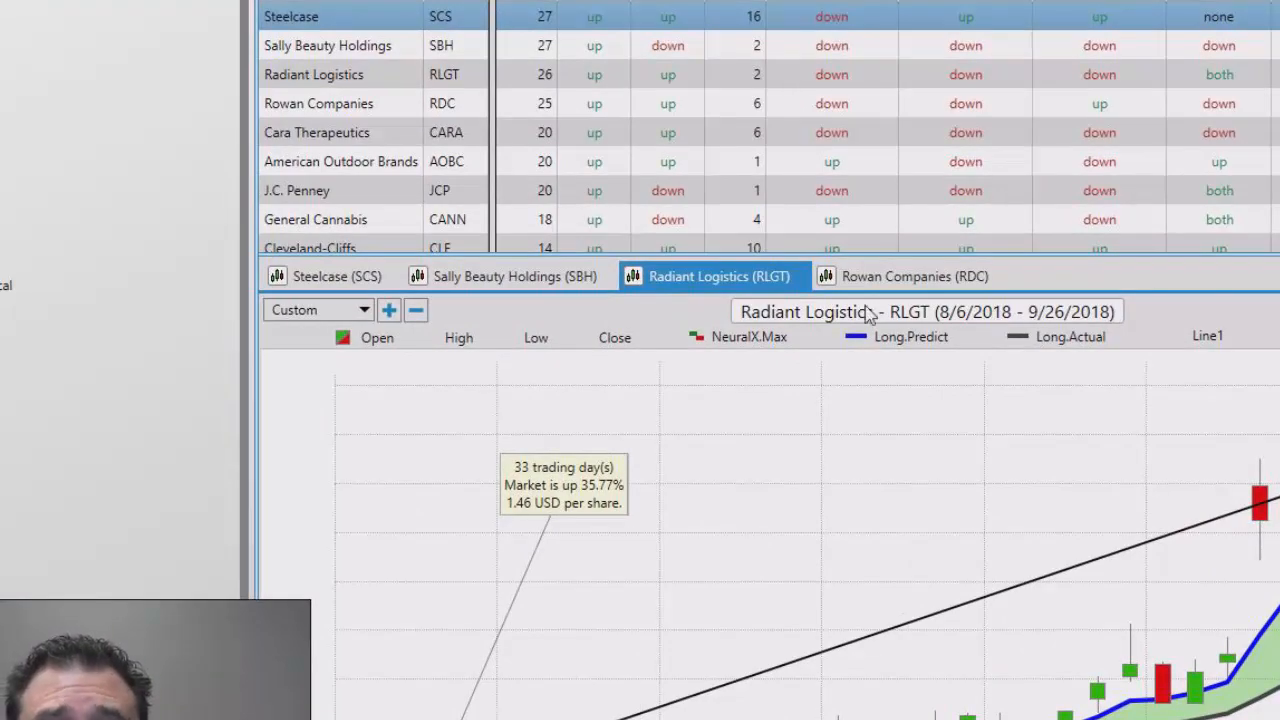
click(903, 276)
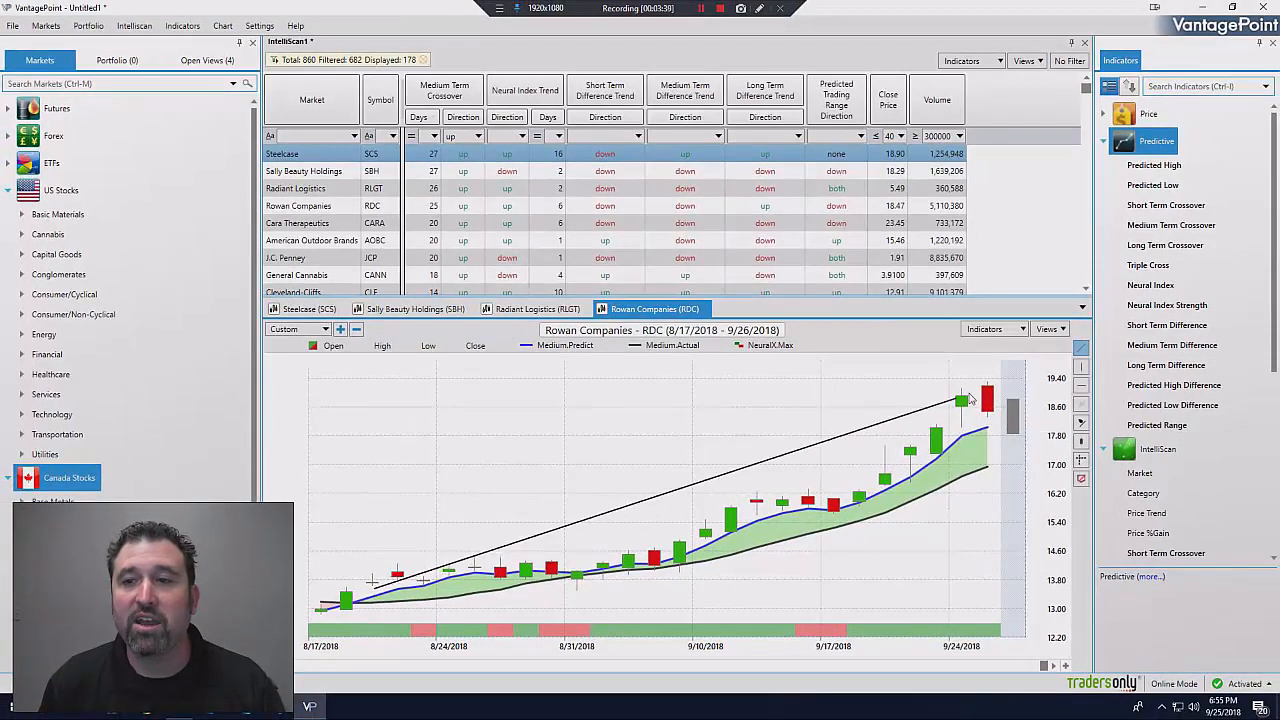
Step: Label the Rowan Companies trend line: up 42.07%, 5.70 USD, over 25 trading days
right_click(968, 398)
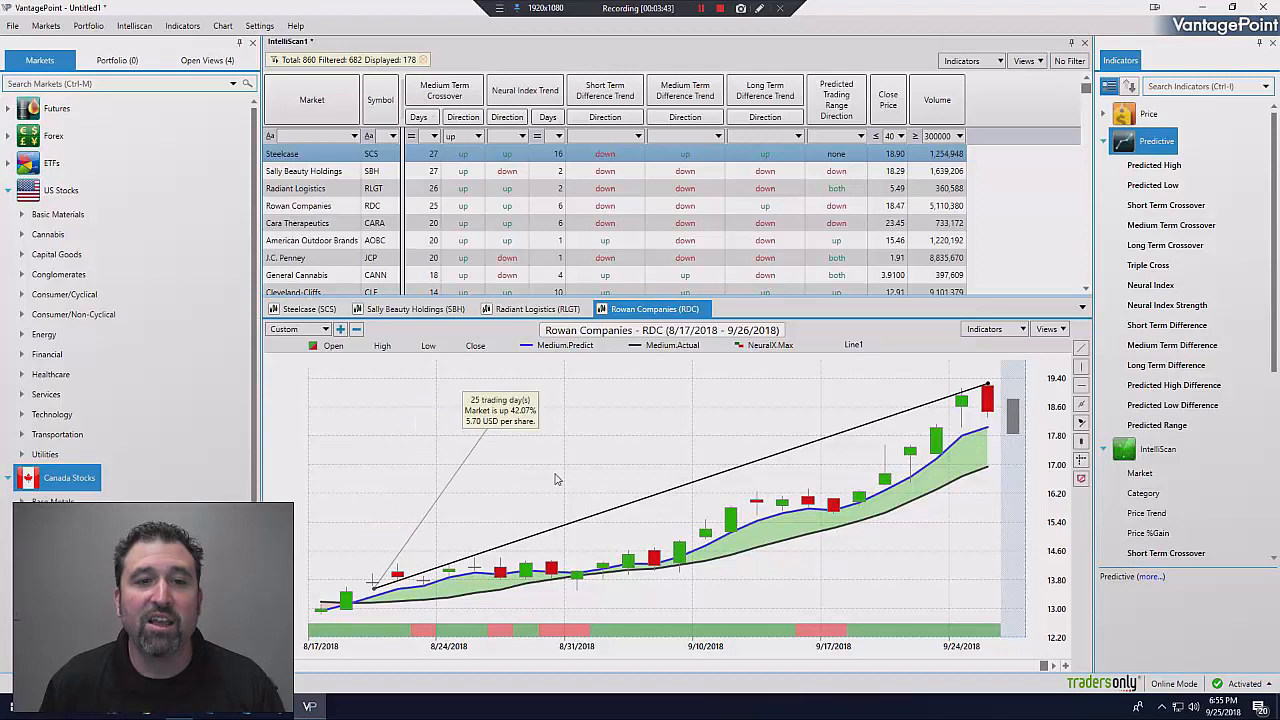
mouse_move(688, 443)
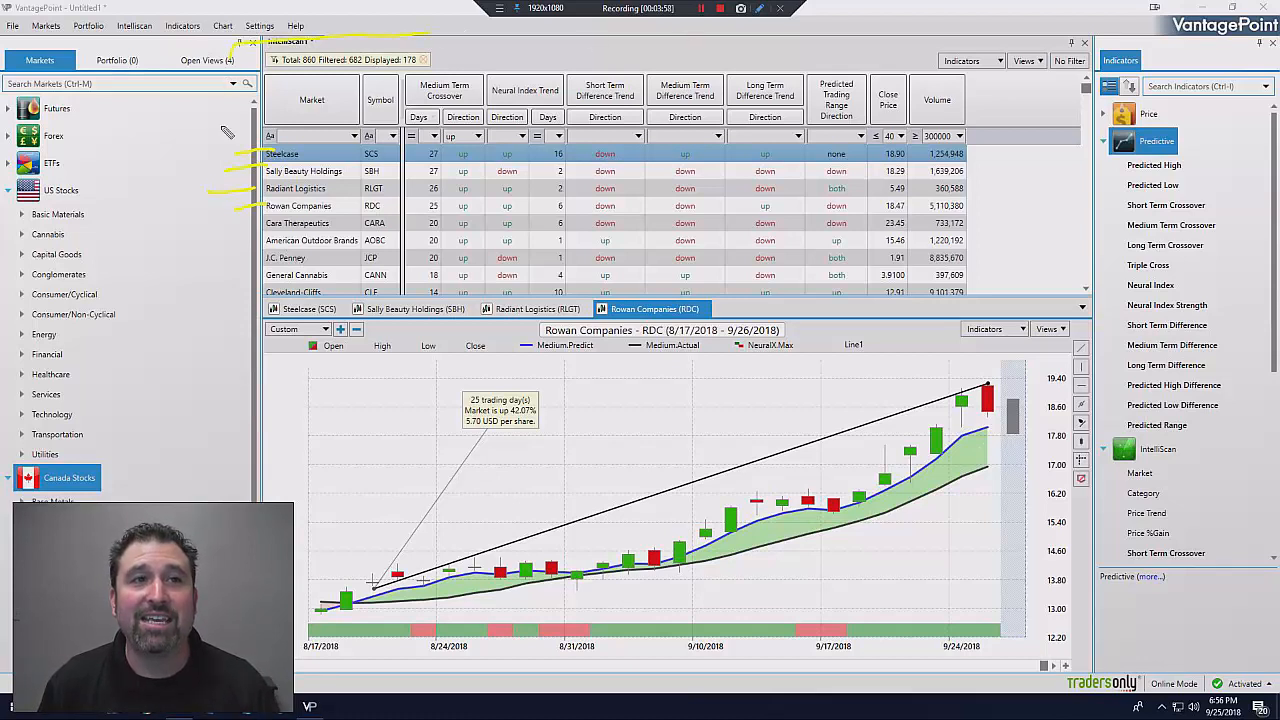
drag(240, 45, 1040, 300)
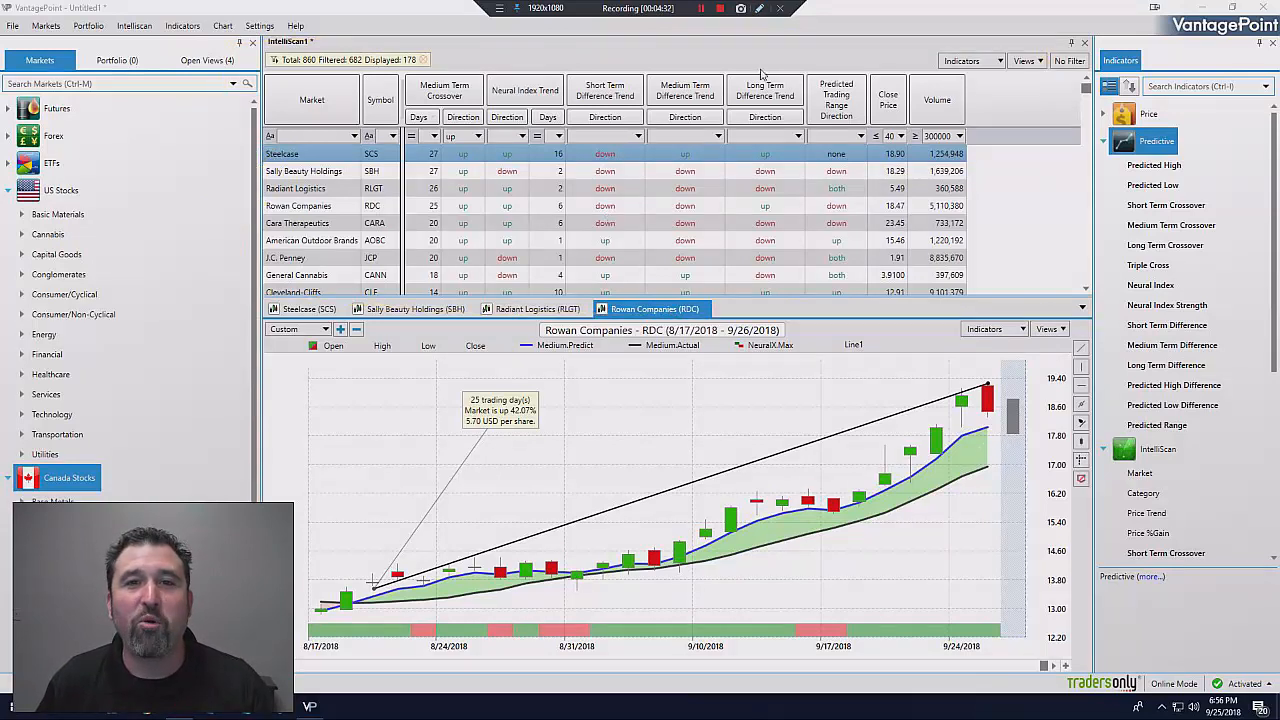
mouse_move(765, 56)
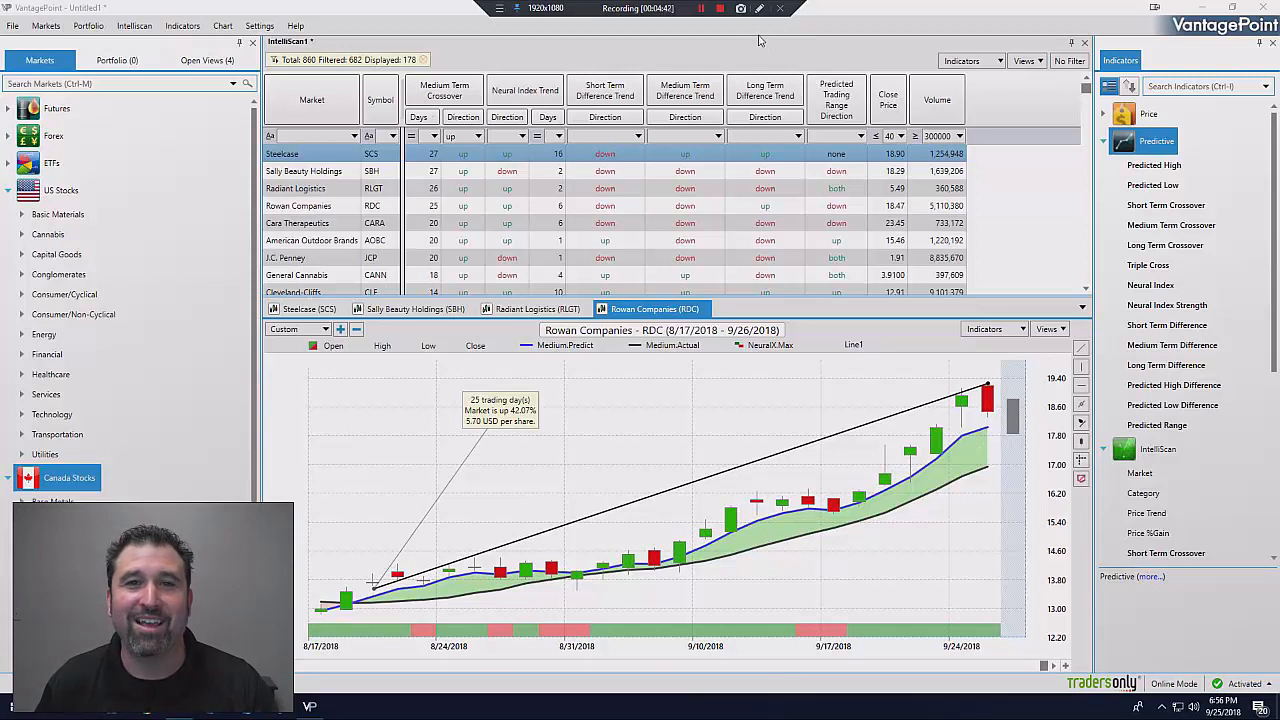
mouse_move(765, 26)
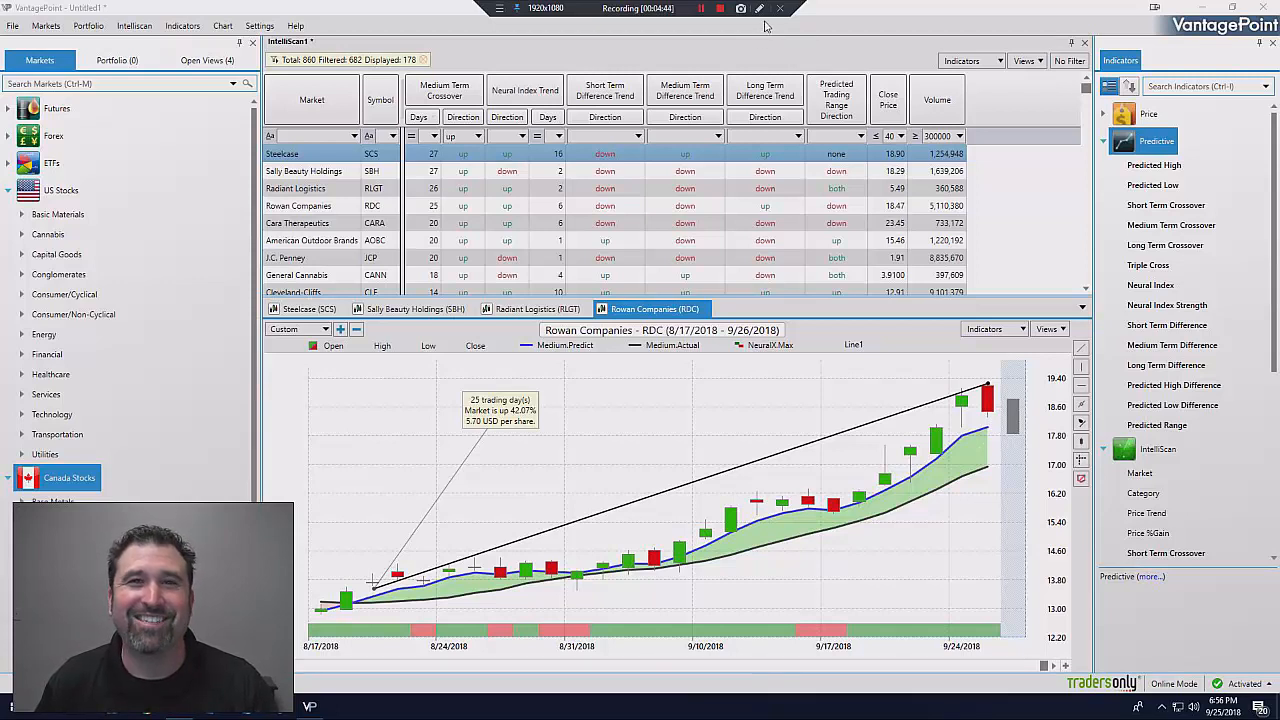